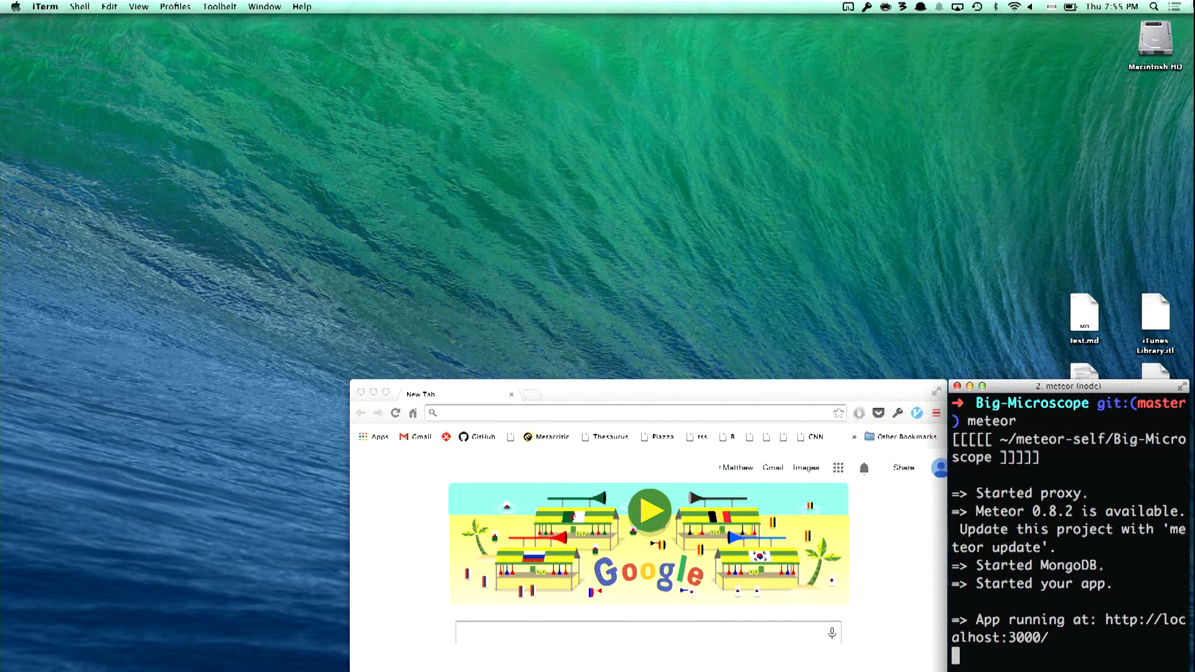
mouse_move(740, 206)
type("local")
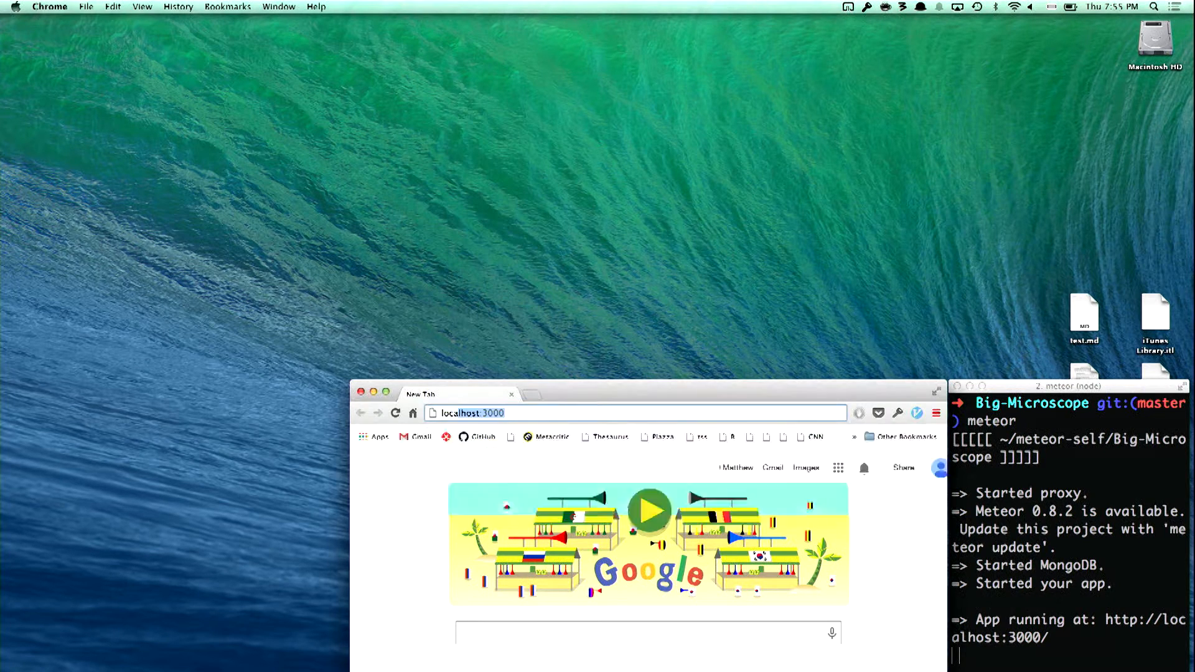
Load the Microscope app at localhost:3000 in Chrome
key("Return")
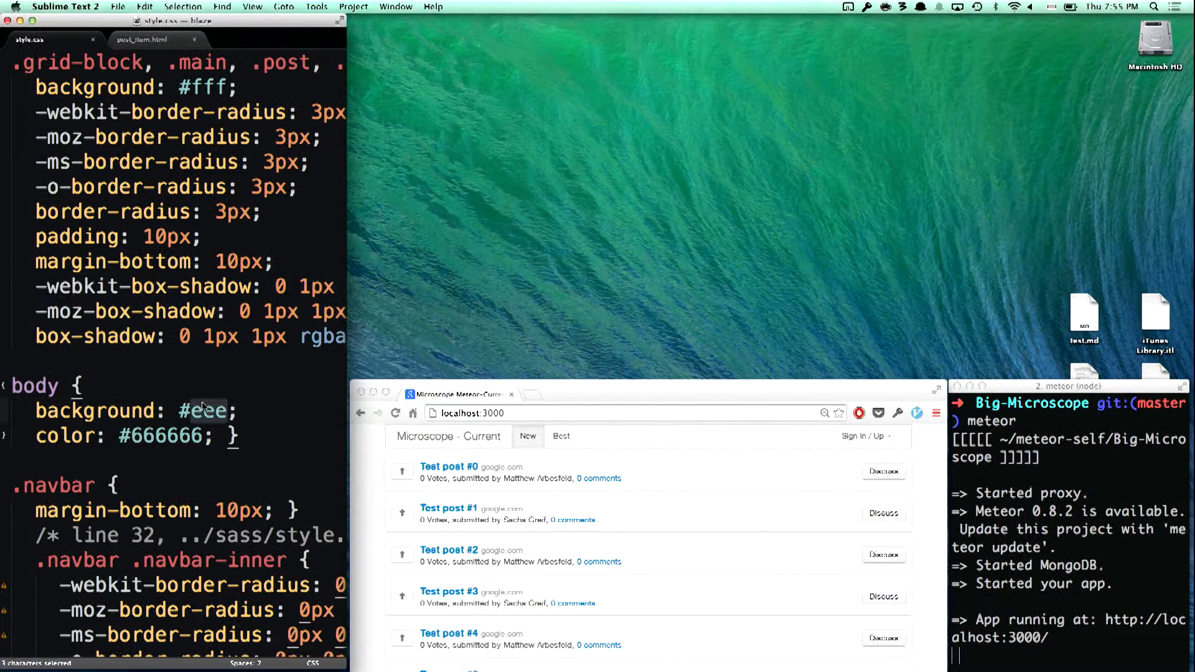
Set the body background in style.css to #00f and save so the app turns blue
type("#00f")
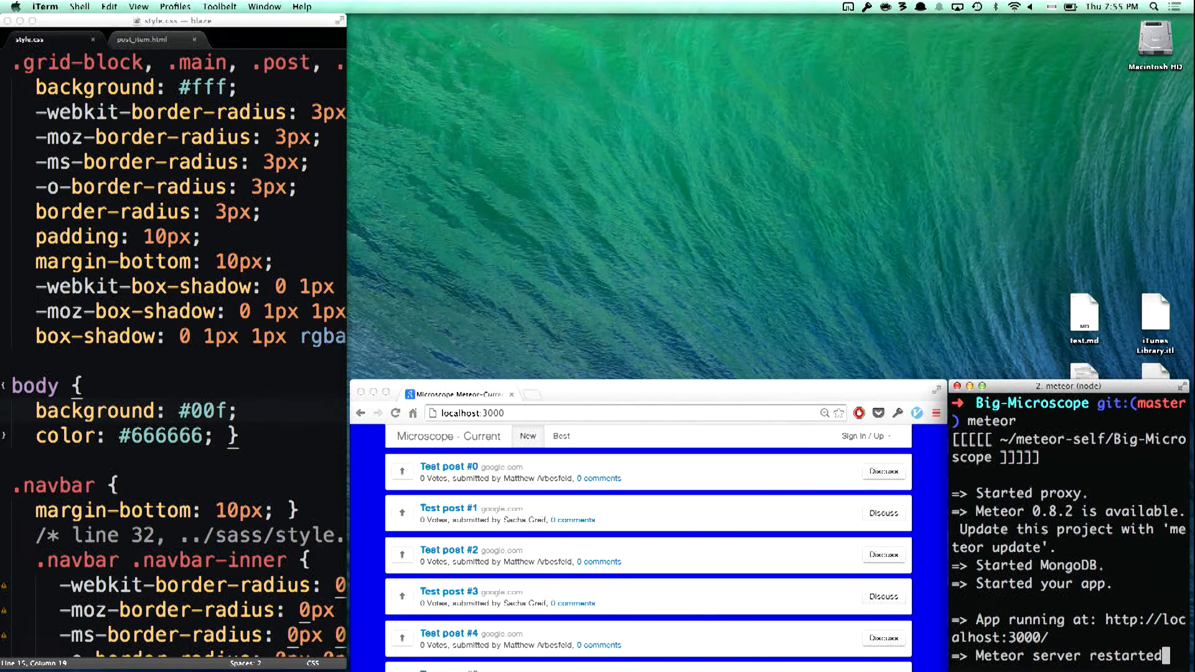
mouse_move(745, 668)
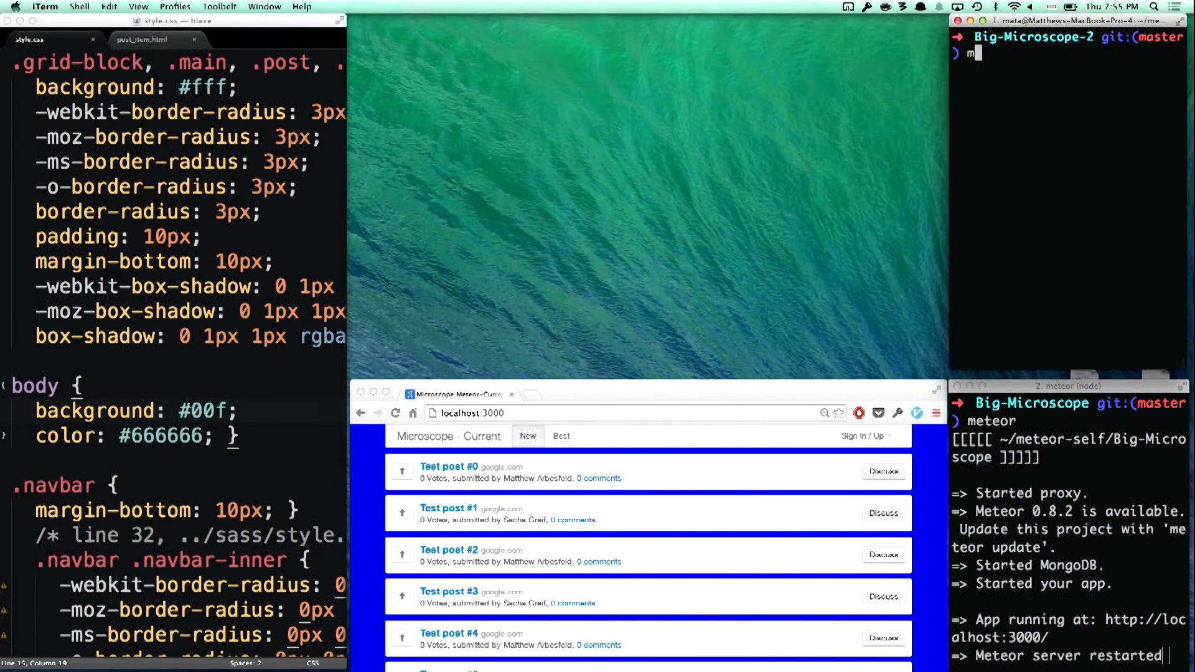
Run the app on port 4000 and browse to it in a new Chrome window
type("m -p 4000")
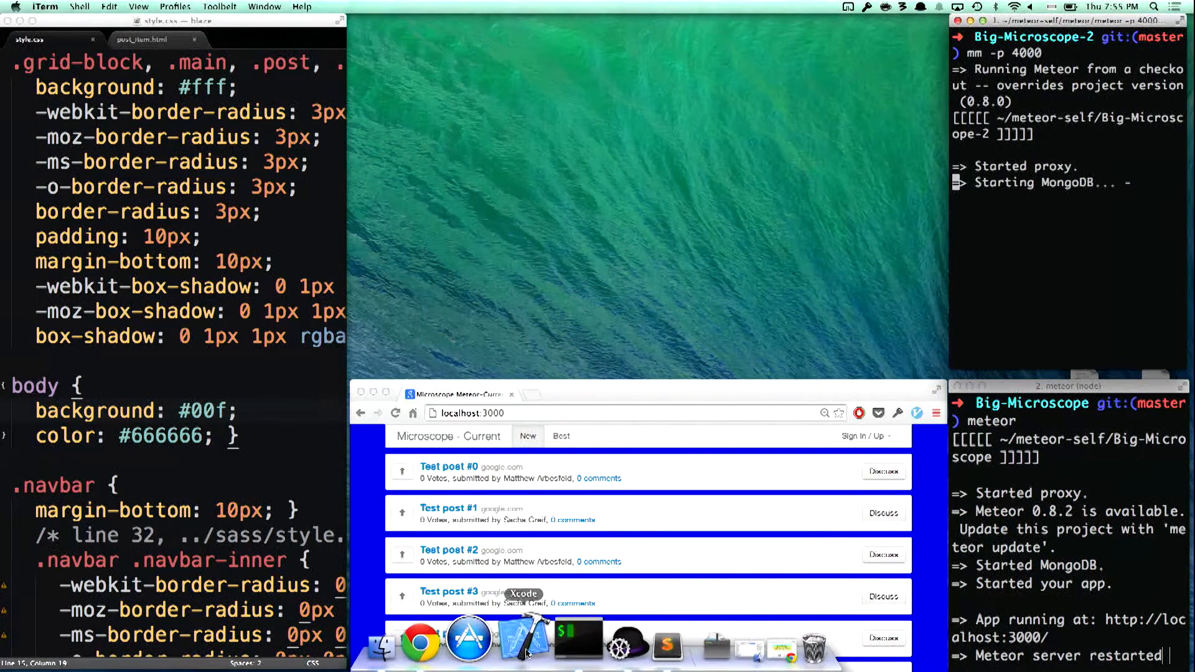
left_click(419, 643)
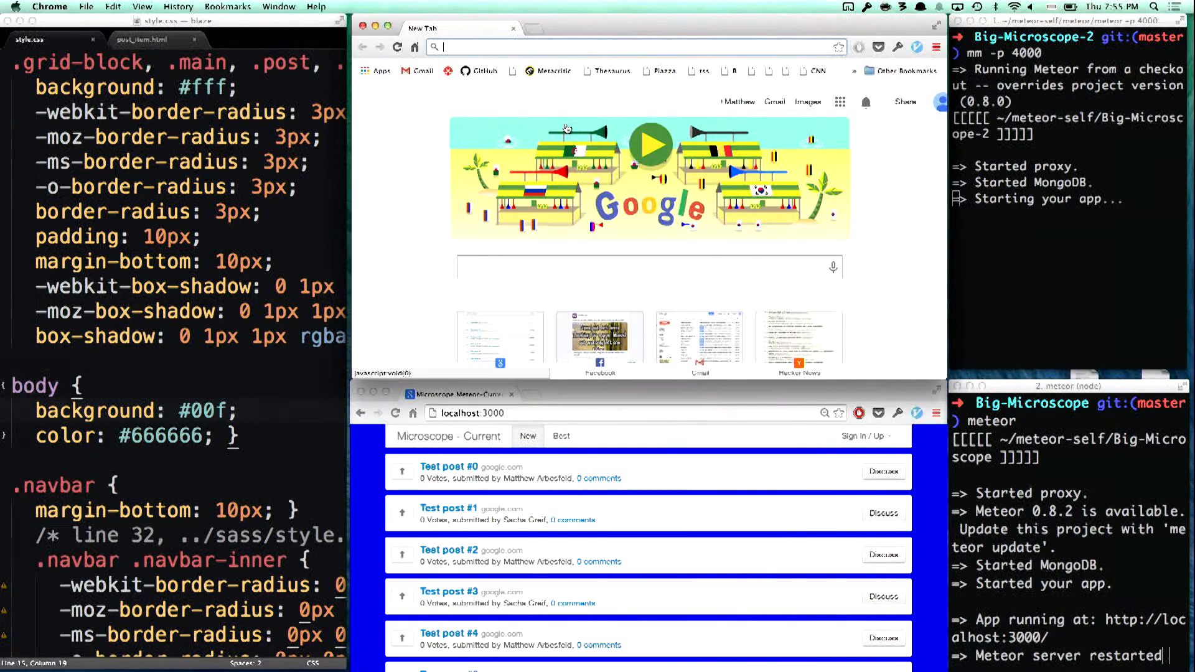
type("localhost:3000")
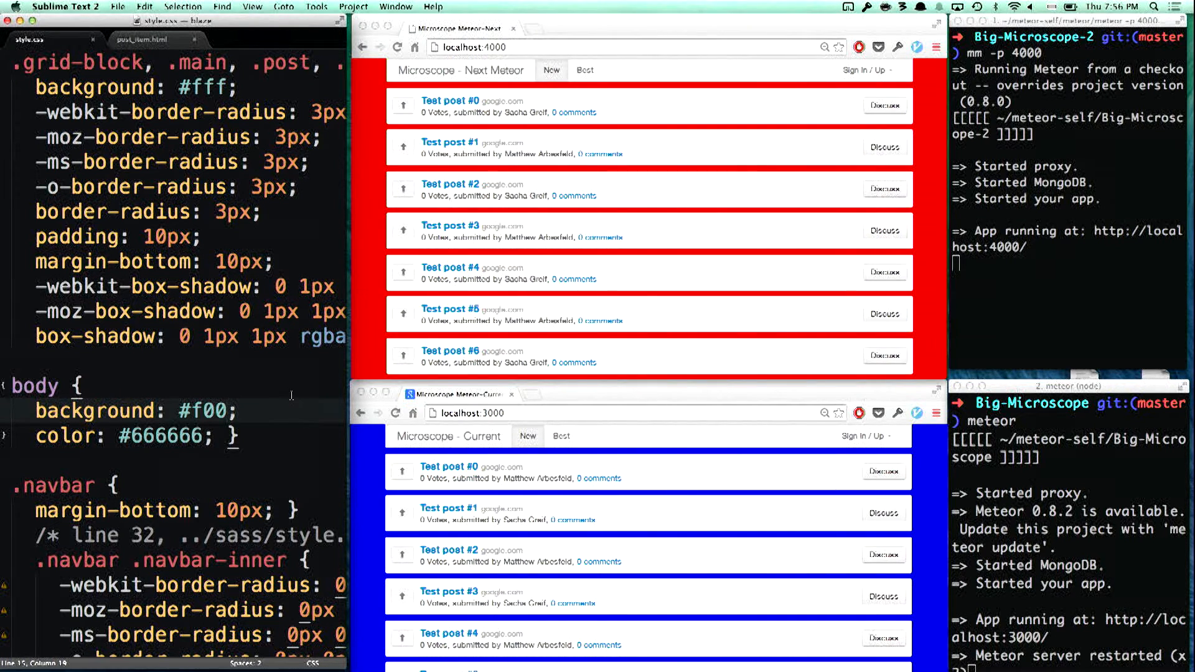
Once both apps show red, switch Sublime Text to the post_item.html template
left_click(396, 414)
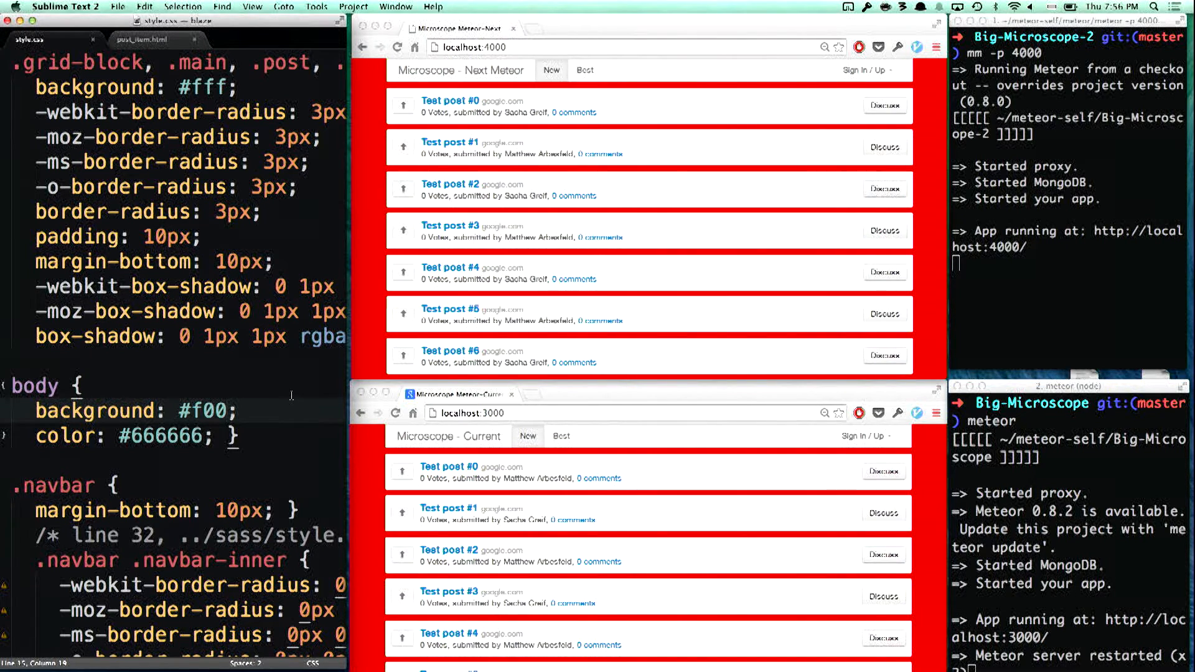
left_click(142, 38)
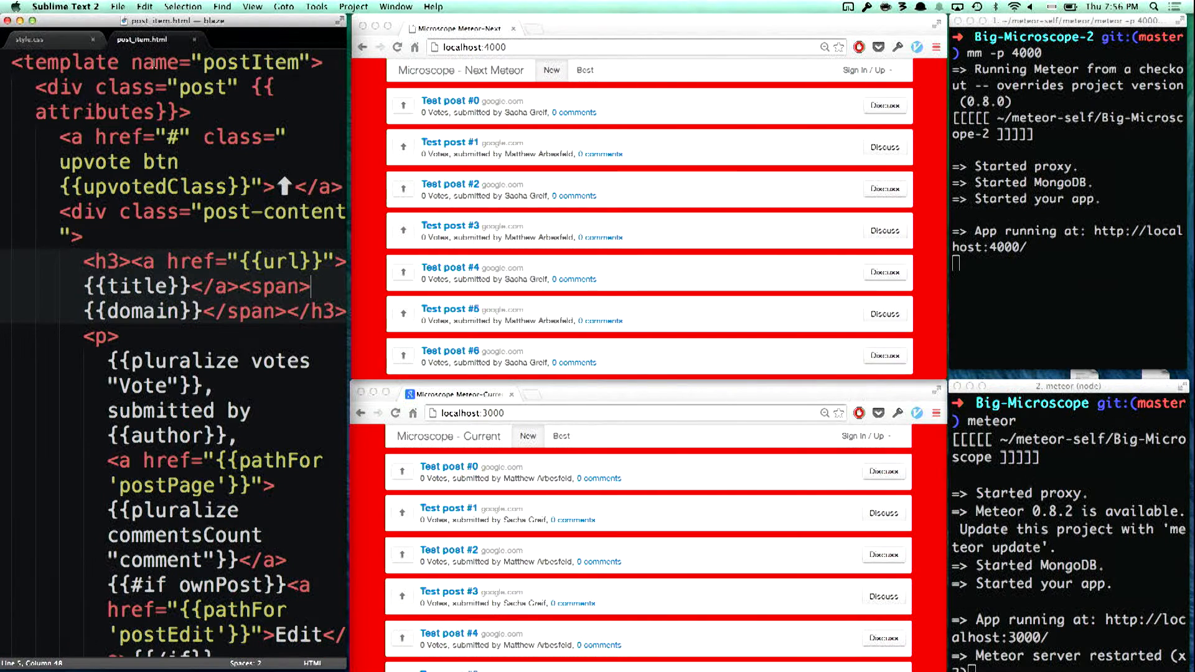